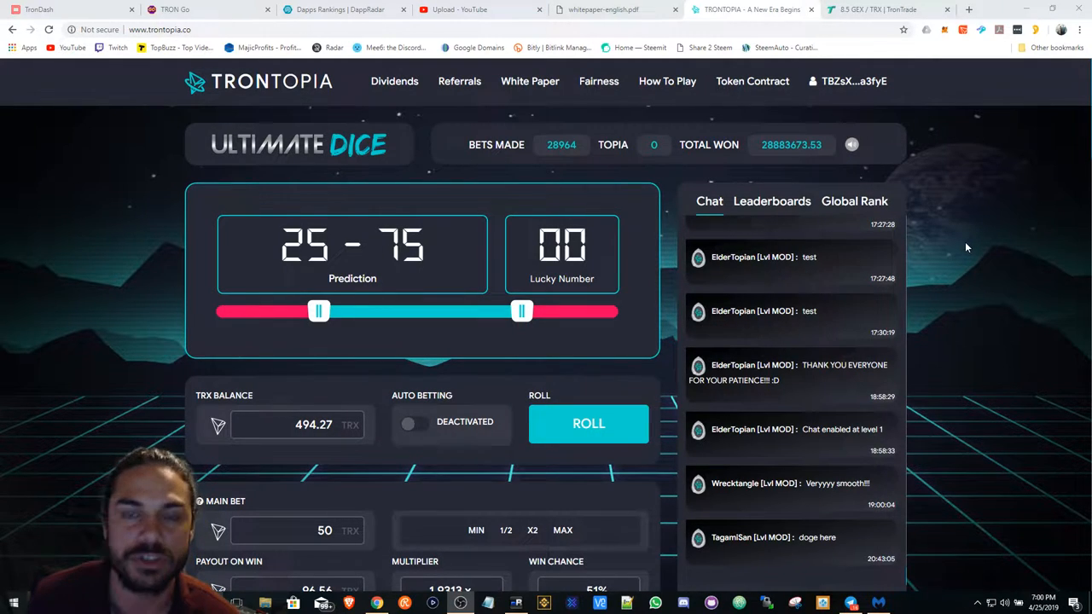
# Step: Browse the Telegram group chat, viewing the modem photo with its bandwidth caption at full size
pyautogui.click(587, 423)
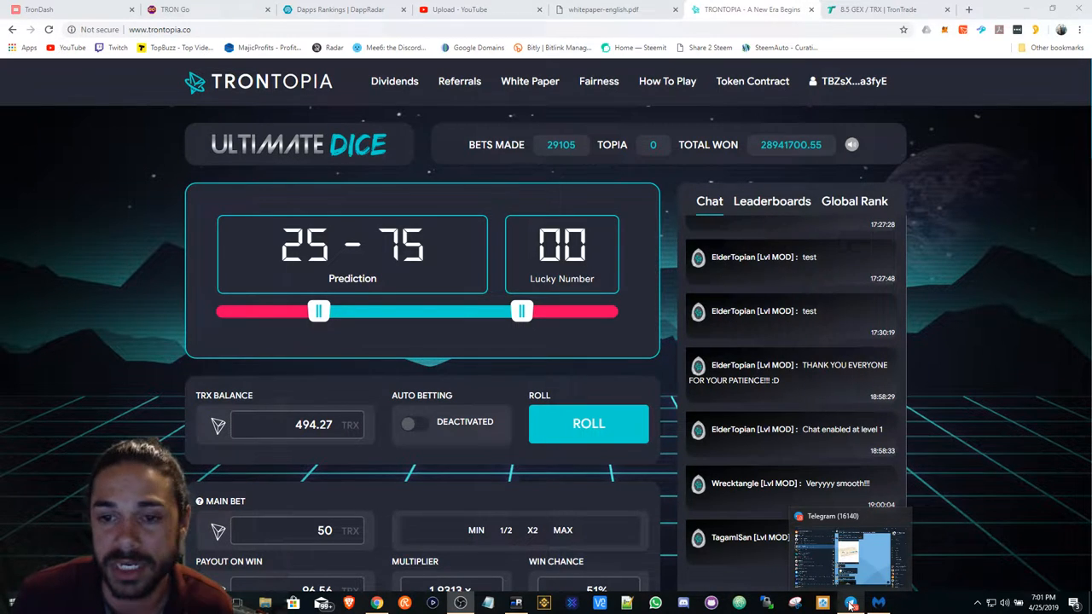
pyautogui.click(849, 604)
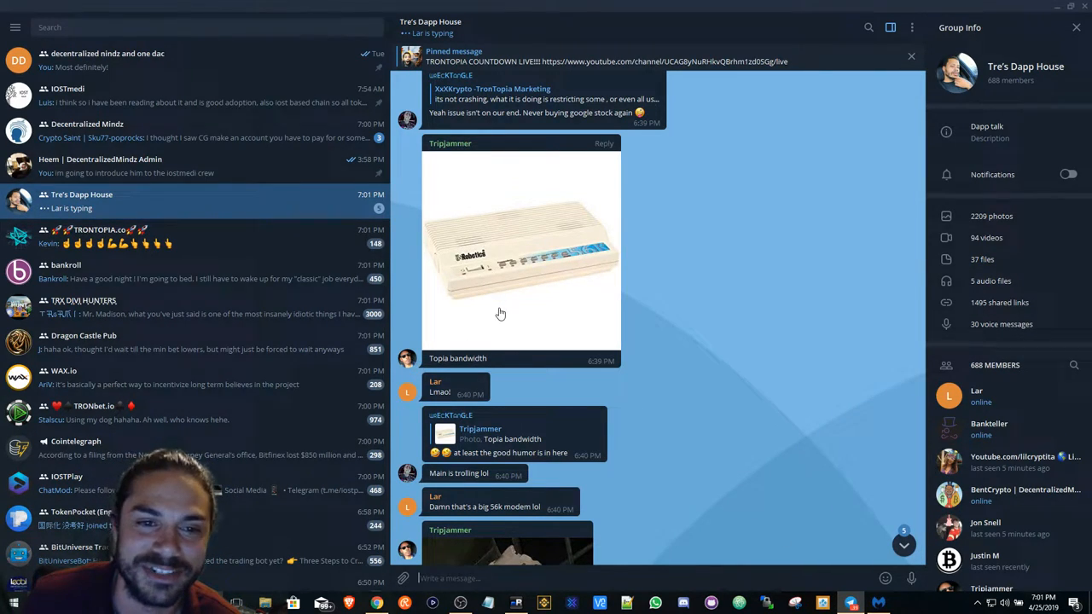
pyautogui.moveTo(512, 293)
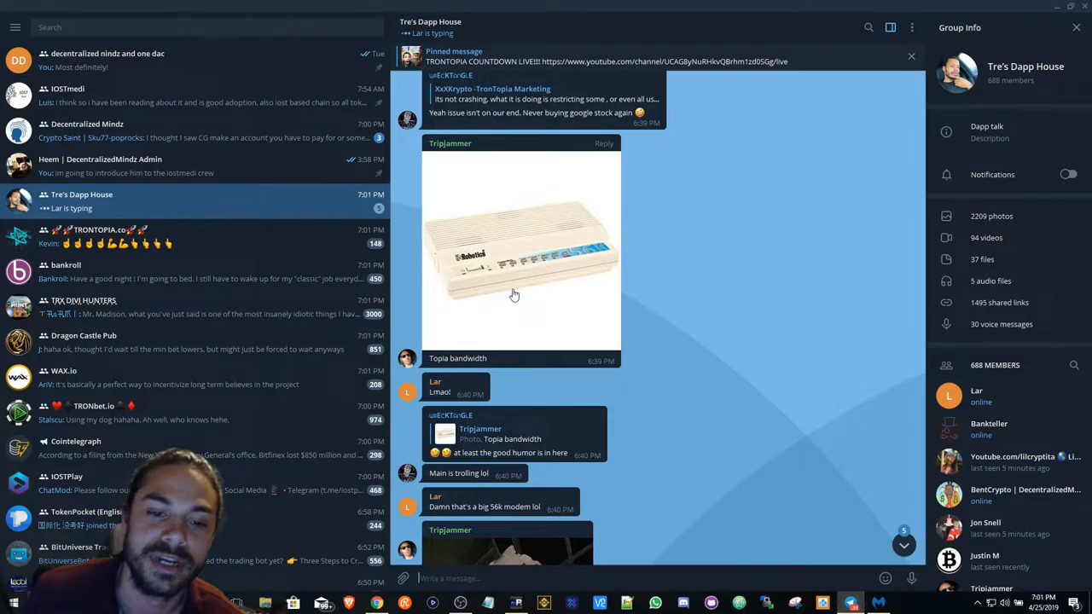
pyautogui.doubleClick(467, 358)
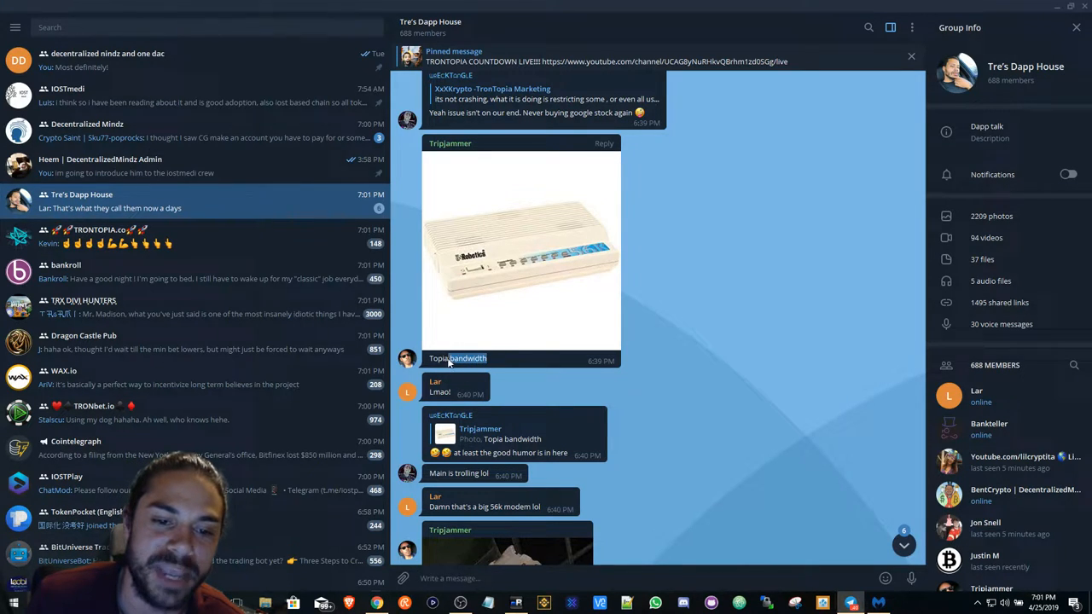
pyautogui.click(520, 252)
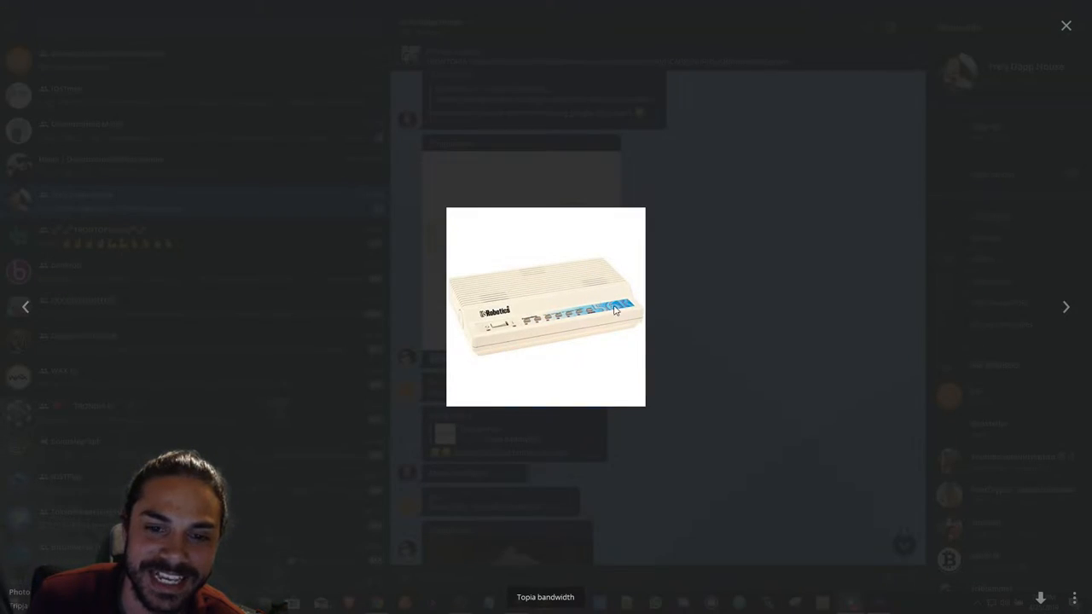
pyautogui.click(1065, 25)
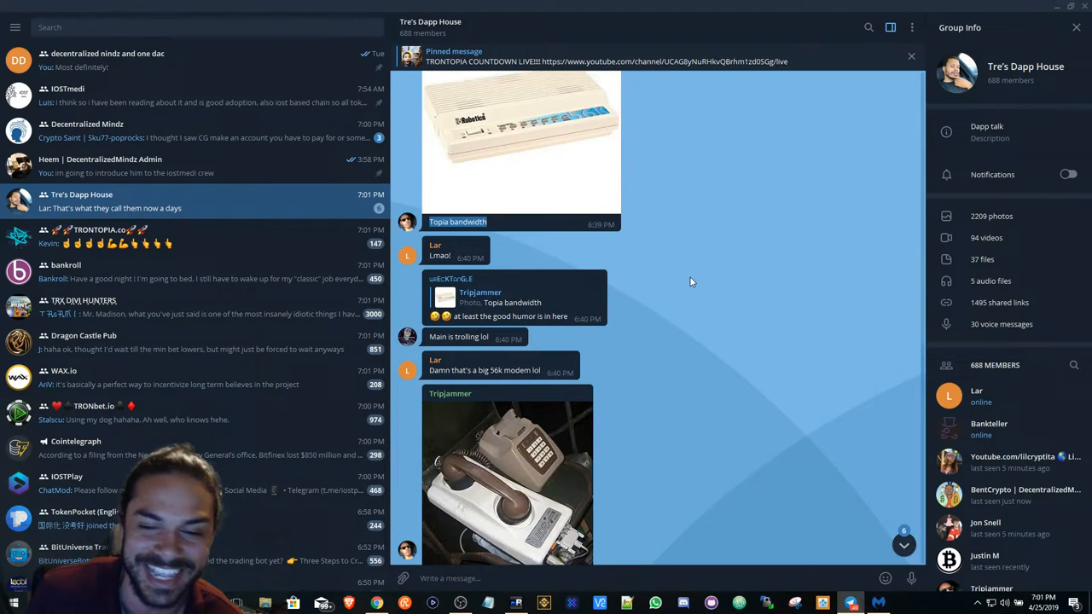
pyautogui.scroll(-3)
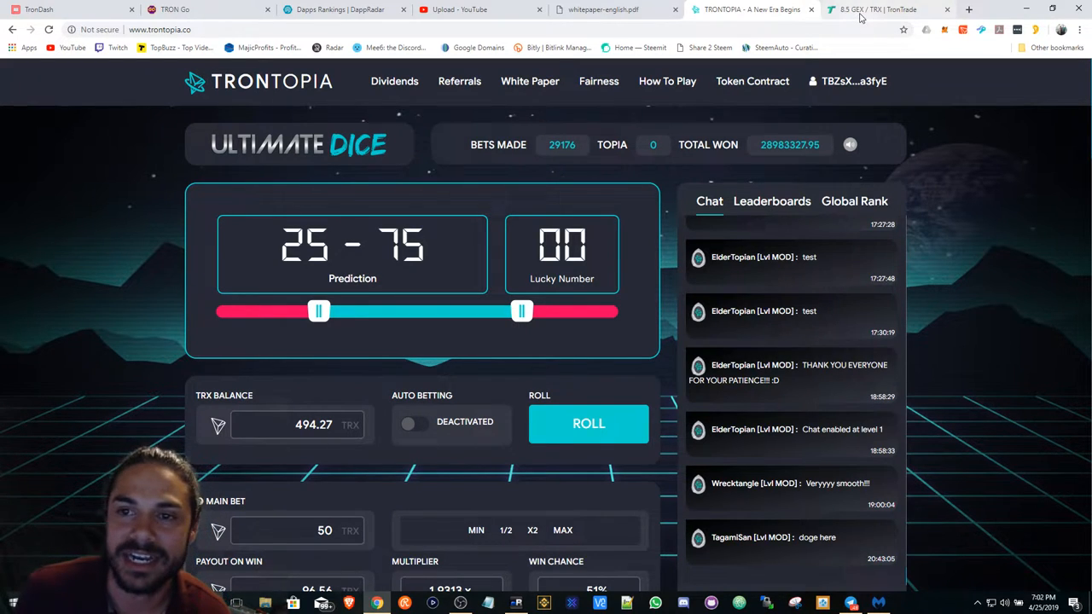
# Step: Switch to the TronTrade GEX/TRX exchange page showing the 494 TRX balance
pyautogui.click(878, 10)
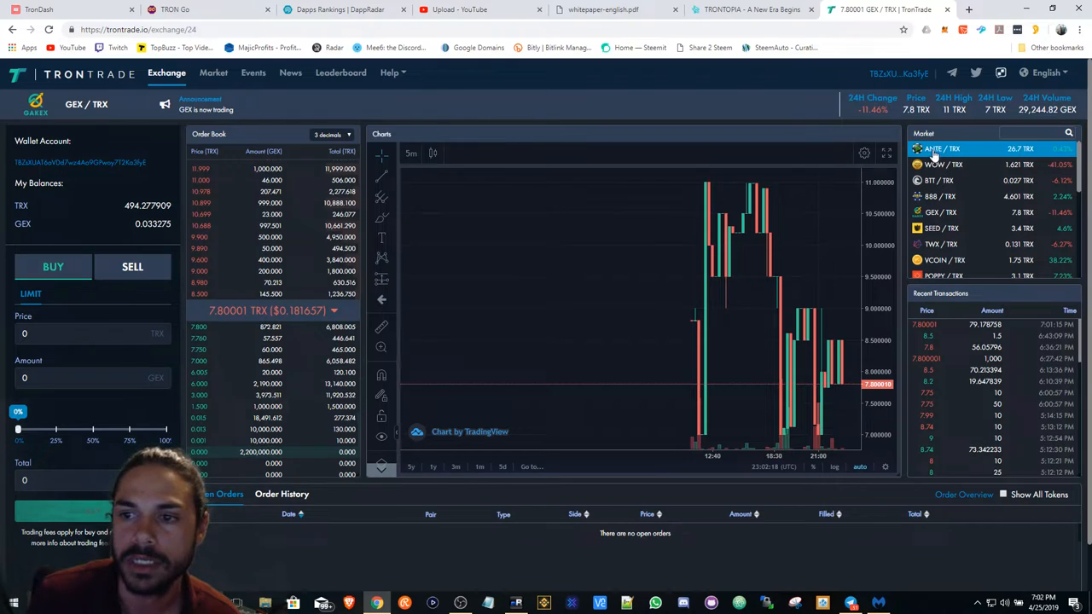
# Step: Load the ANTE/TRX market chart, then the VCOIN/TRX chart
pyautogui.click(941, 149)
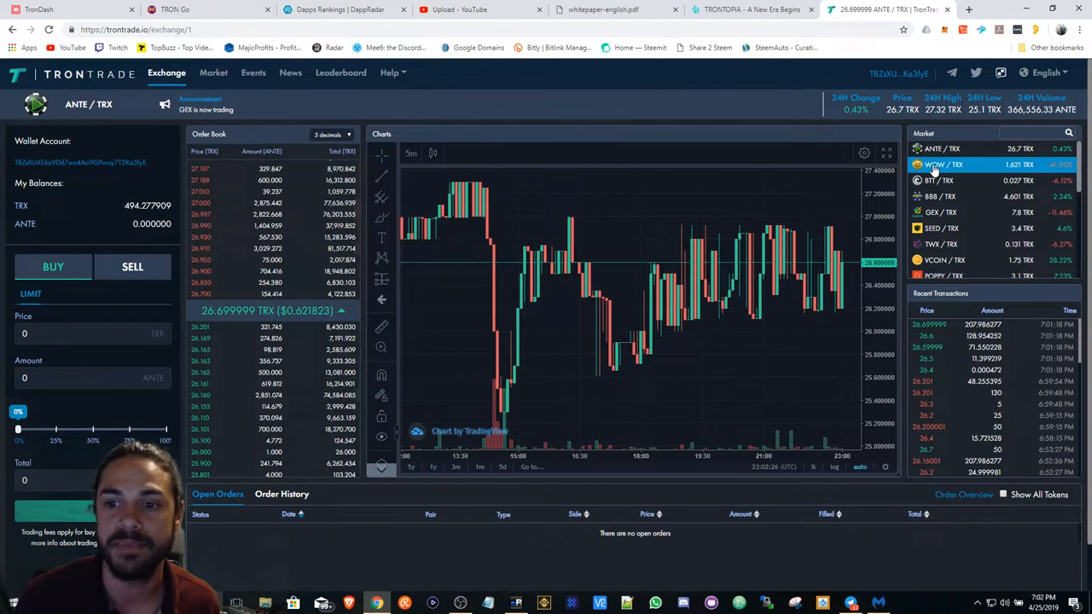
pyautogui.click(945, 260)
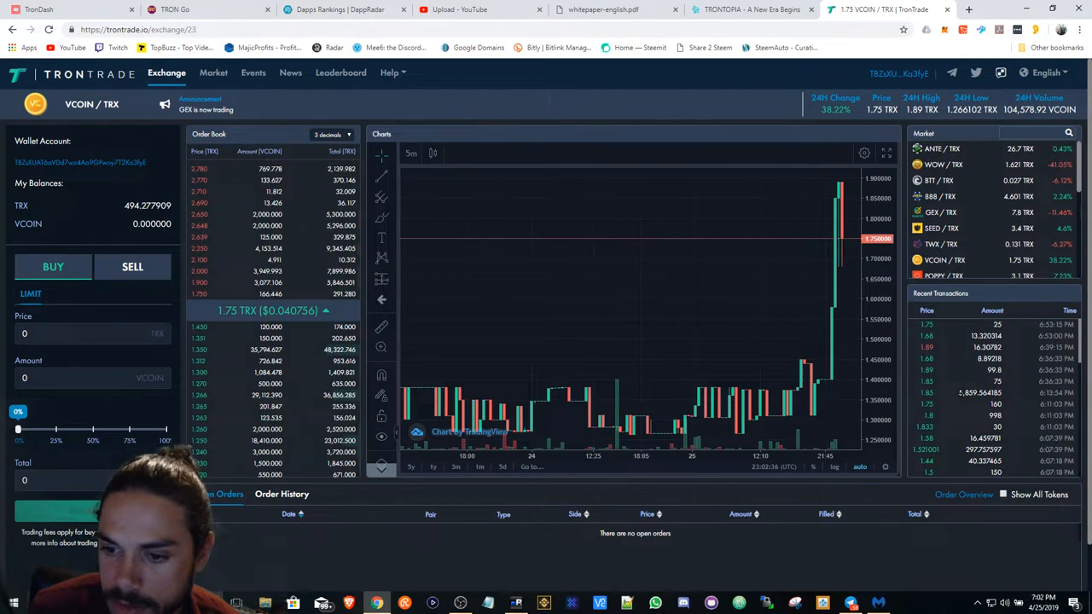
pyautogui.moveTo(761, 399)
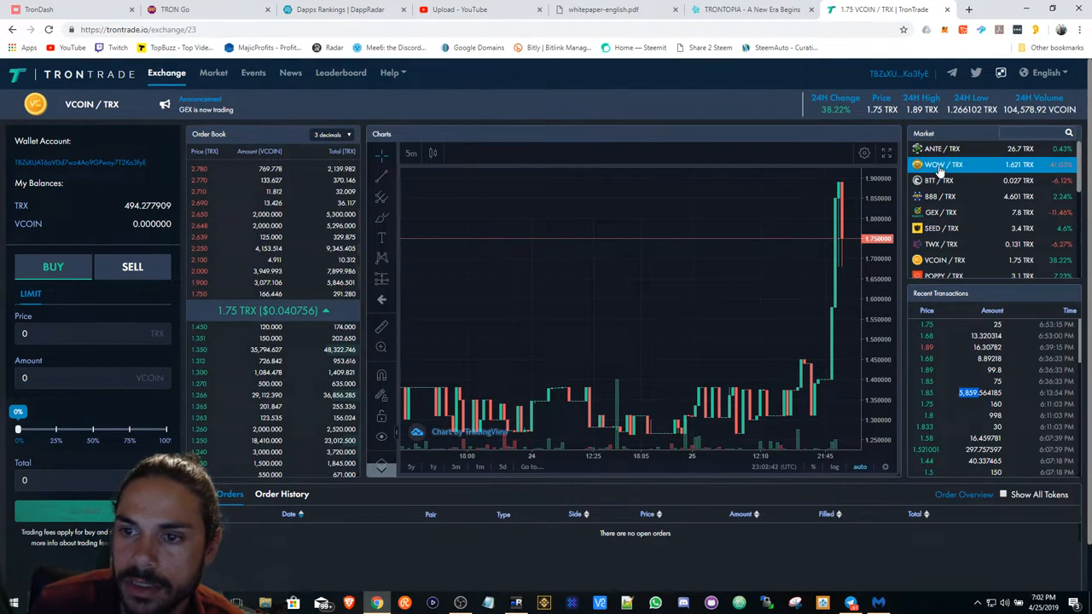
# Step: Load the WOW/TRX market chart and scroll the market list for other token pairs
pyautogui.click(942, 163)
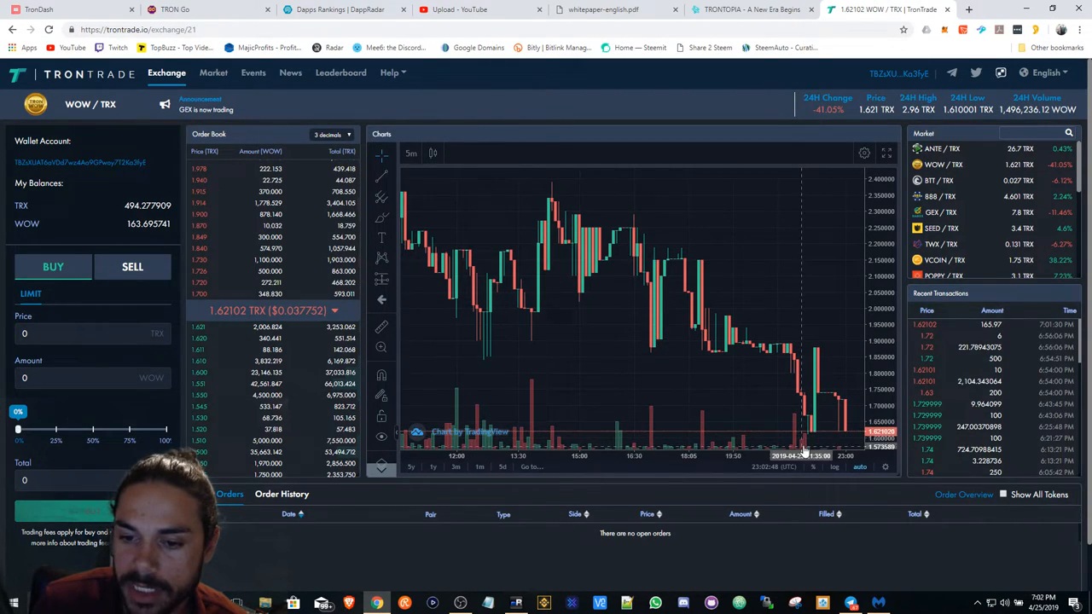
pyautogui.moveTo(774, 411)
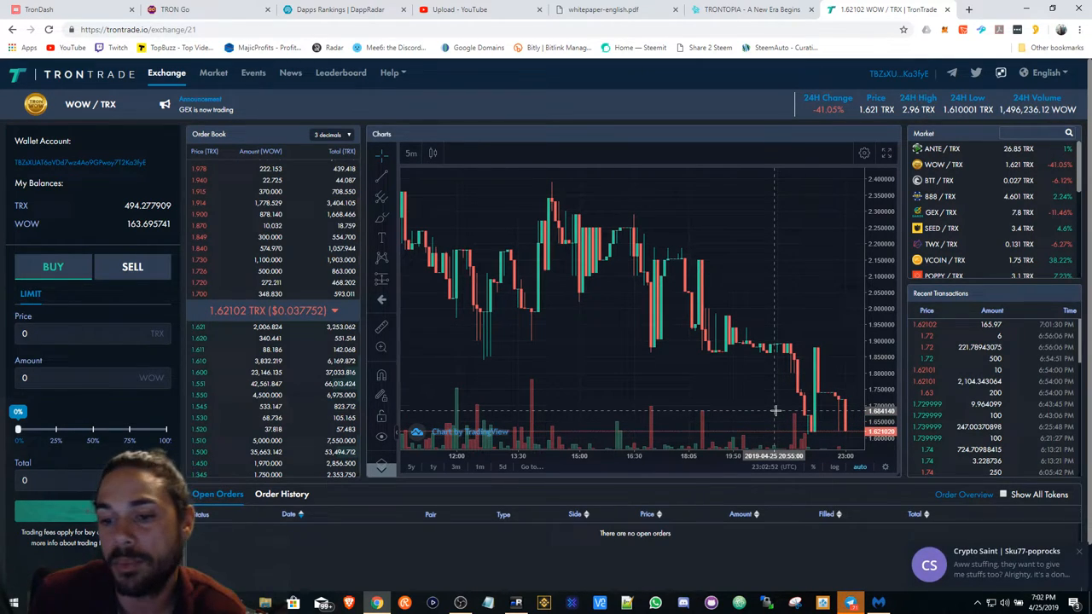
pyautogui.moveTo(831, 323)
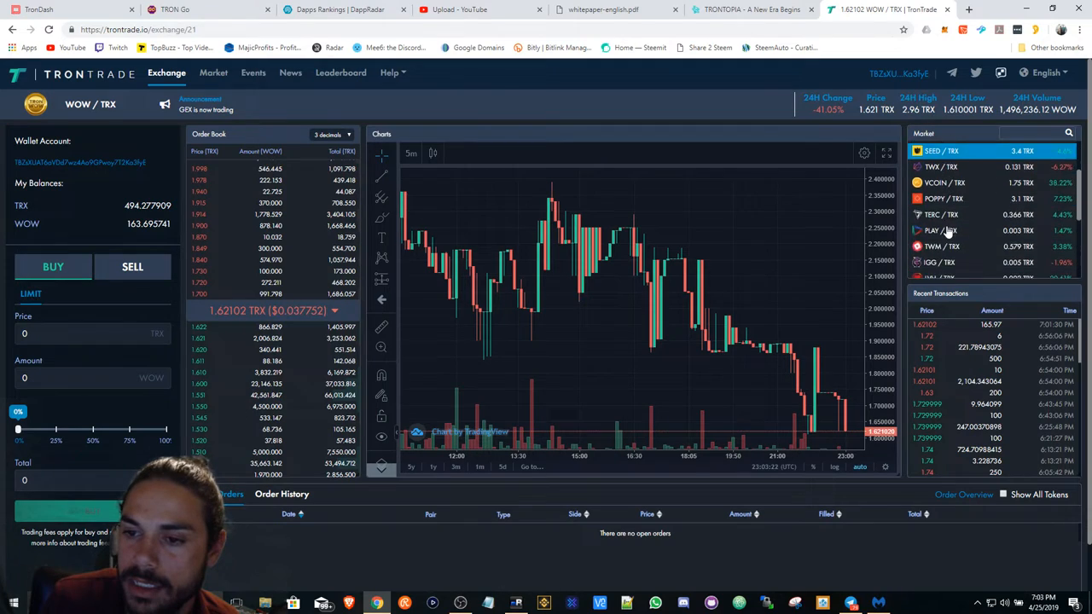
pyautogui.scroll(-3)
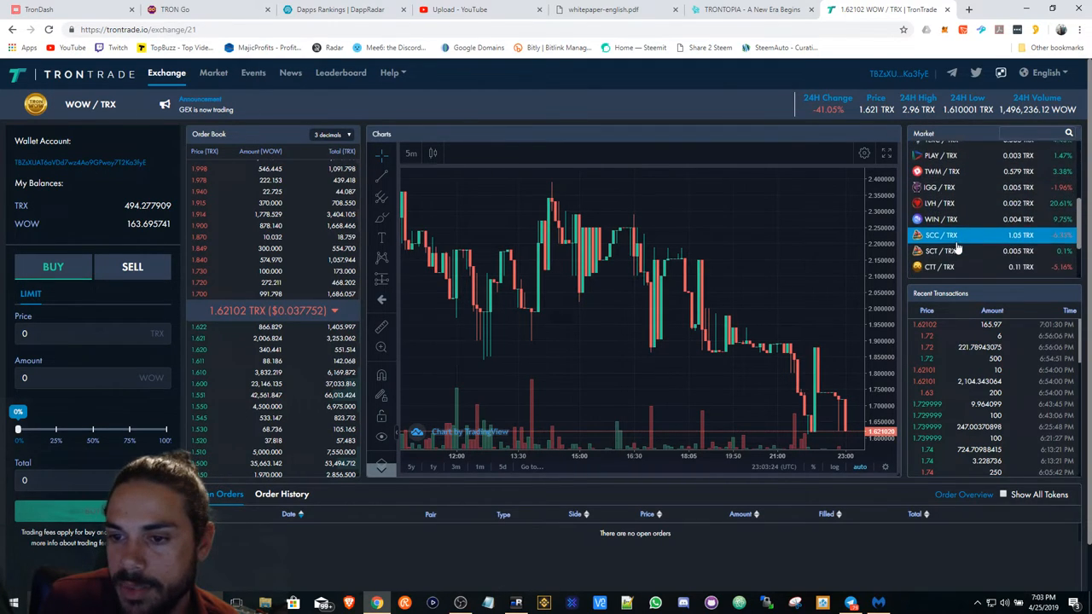